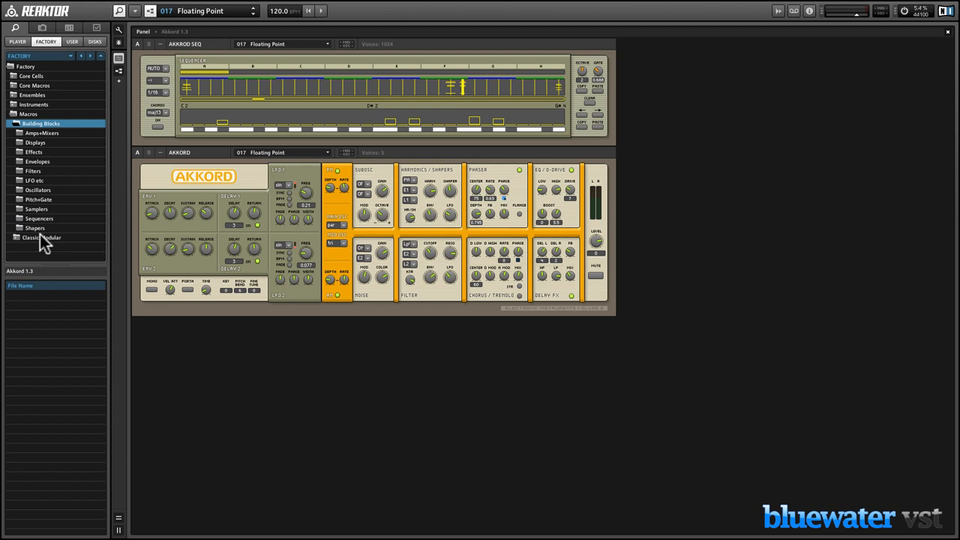
pyautogui.moveTo(46, 233)
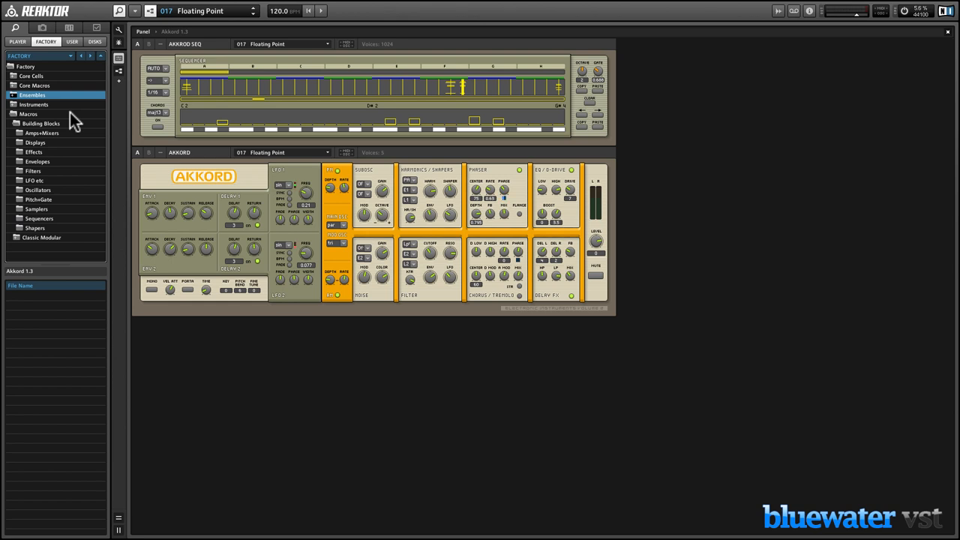
pyautogui.moveTo(69, 141)
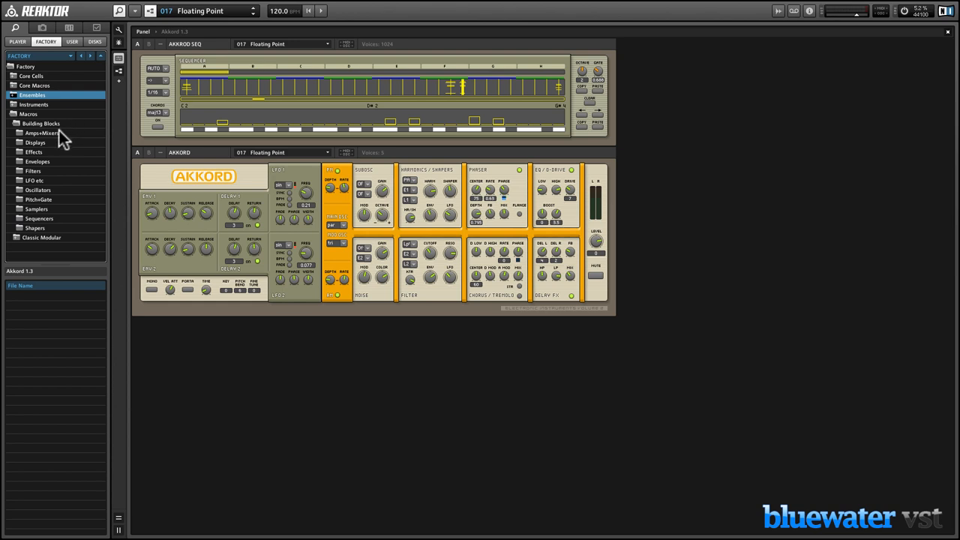
pyautogui.moveTo(72, 164)
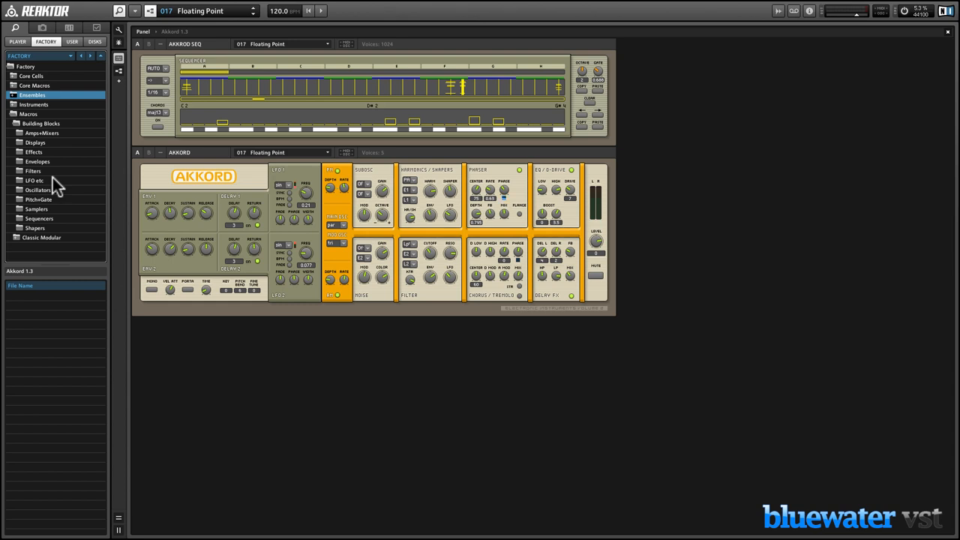
pyautogui.moveTo(71, 183)
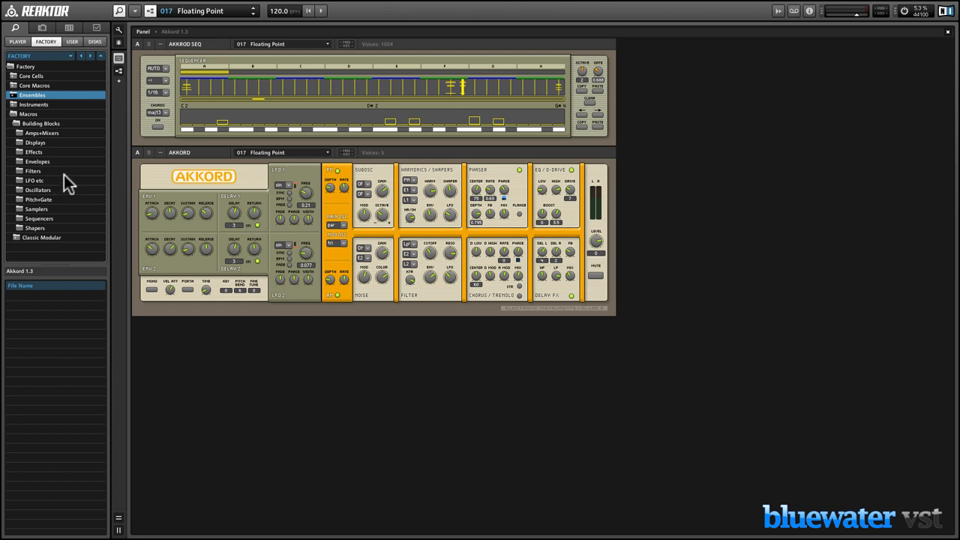
pyautogui.moveTo(72, 114)
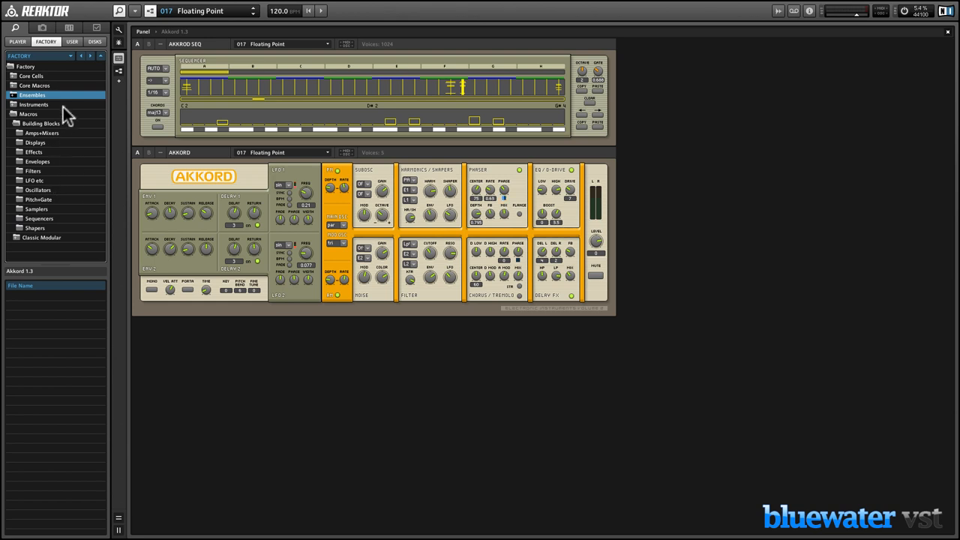
pyautogui.moveTo(72, 87)
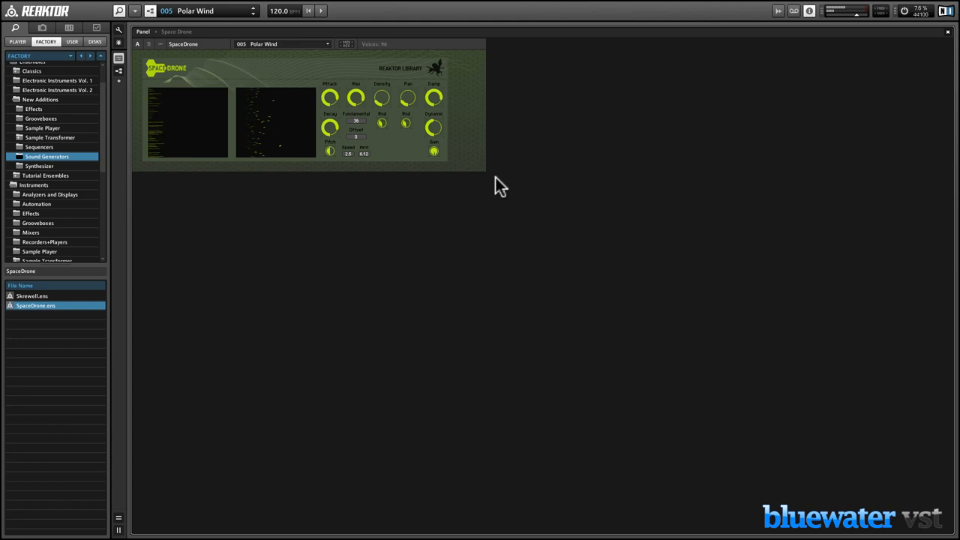
pyautogui.moveTo(461, 177)
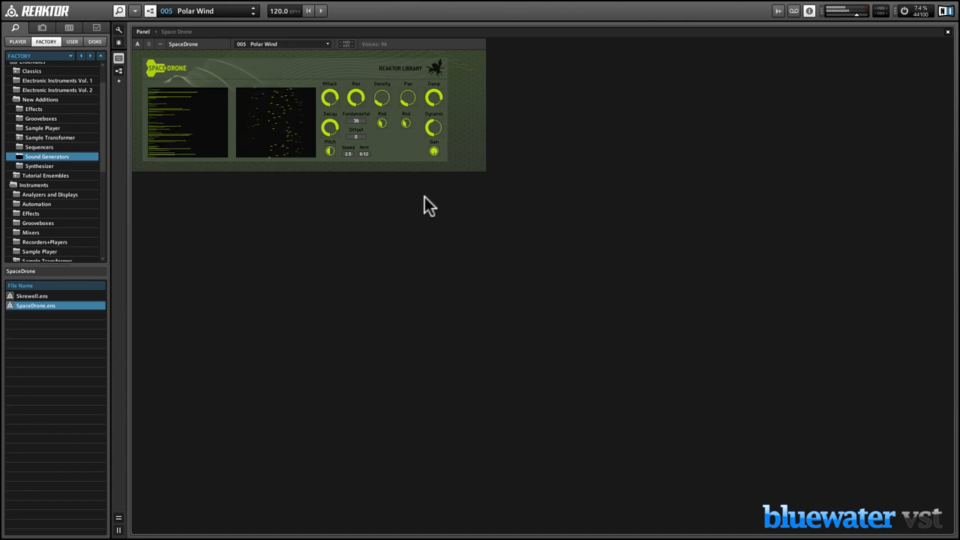
pyautogui.moveTo(350, 96)
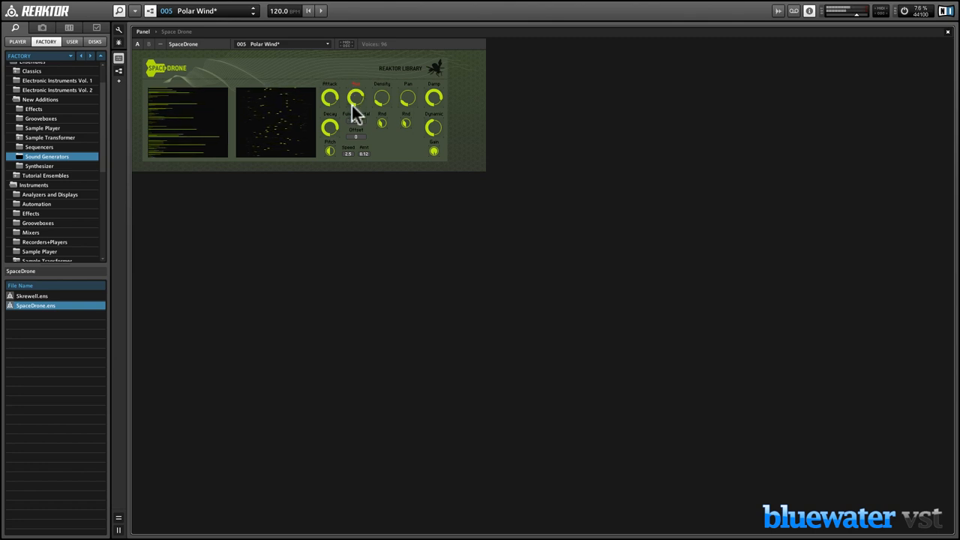
# Turn a SpaceDrone panel knob so the Polar Wind snapshot becomes modified
pyautogui.click(354, 99)
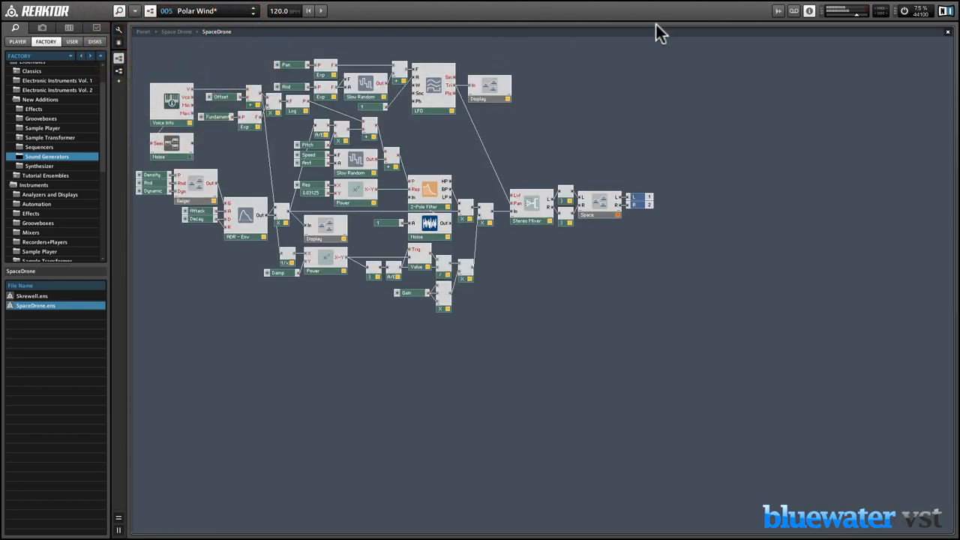
# Enter SpaceDrone's structure view and select the filter's Res knob module
pyautogui.click(810, 12)
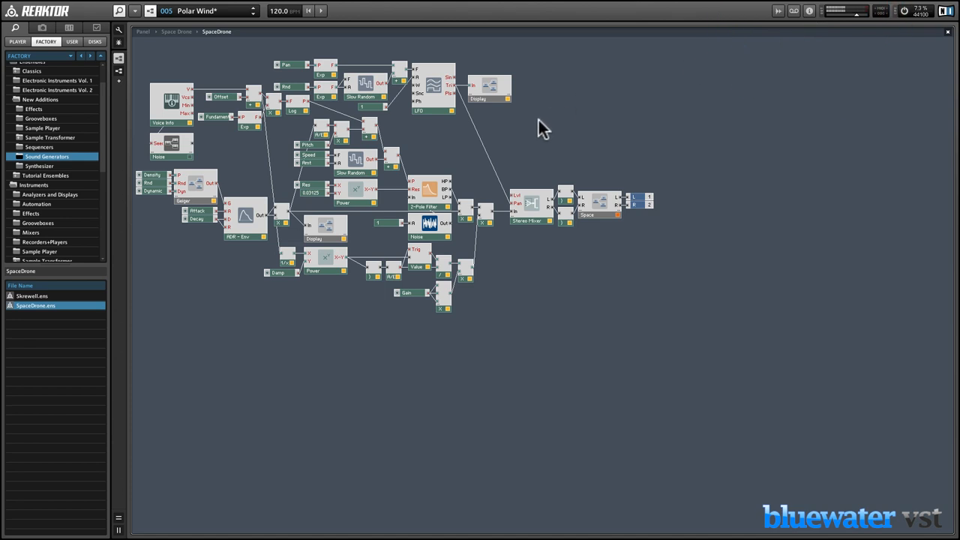
pyautogui.moveTo(515, 136)
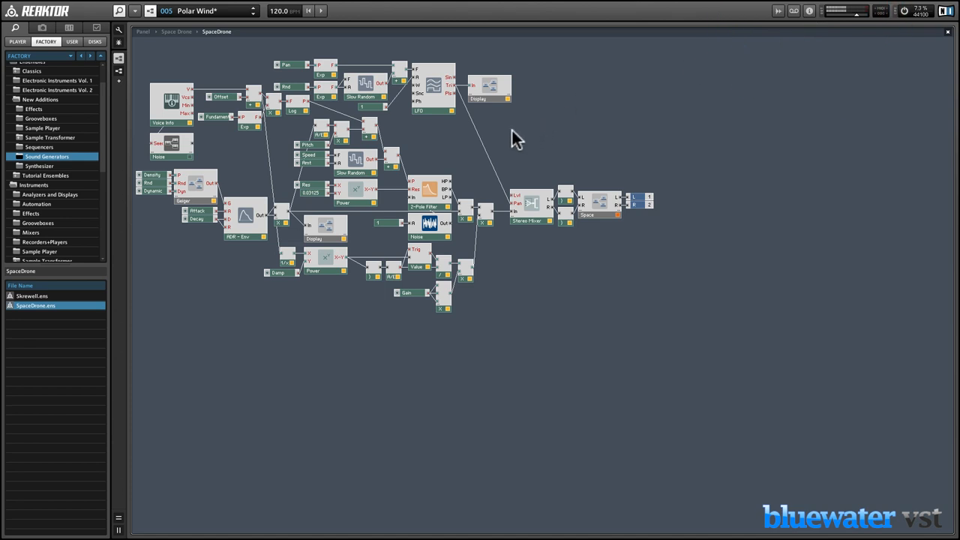
pyautogui.moveTo(431, 189)
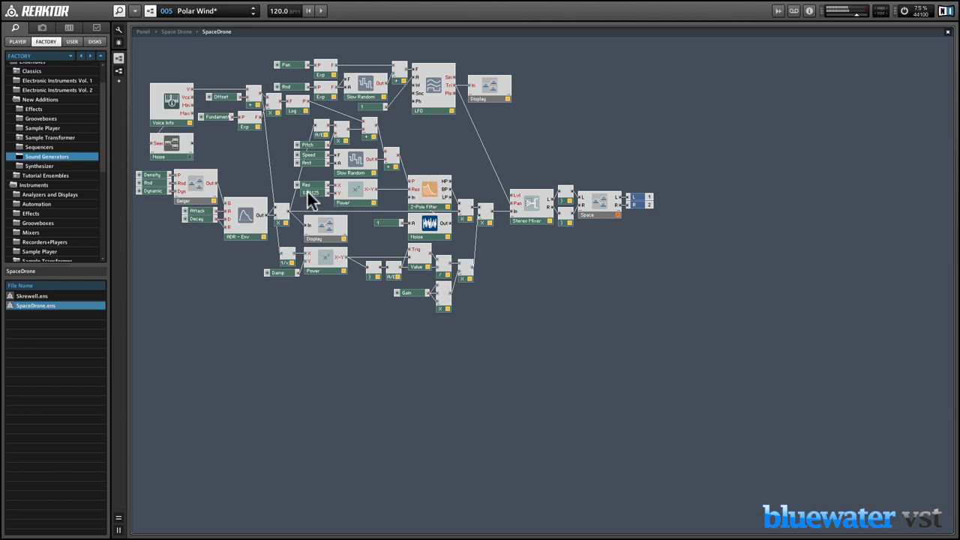
pyautogui.click(309, 185)
pyautogui.write('lfo')
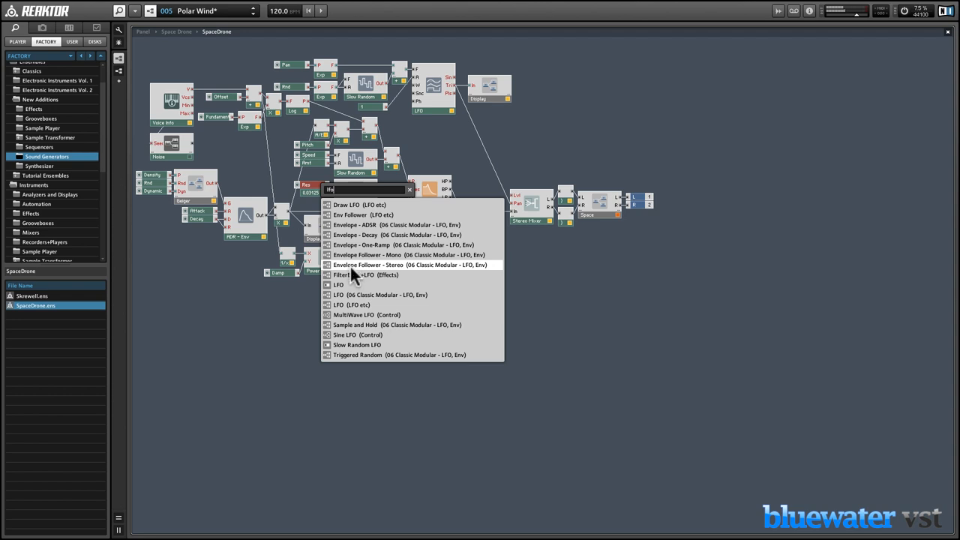
pyautogui.moveTo(357, 300)
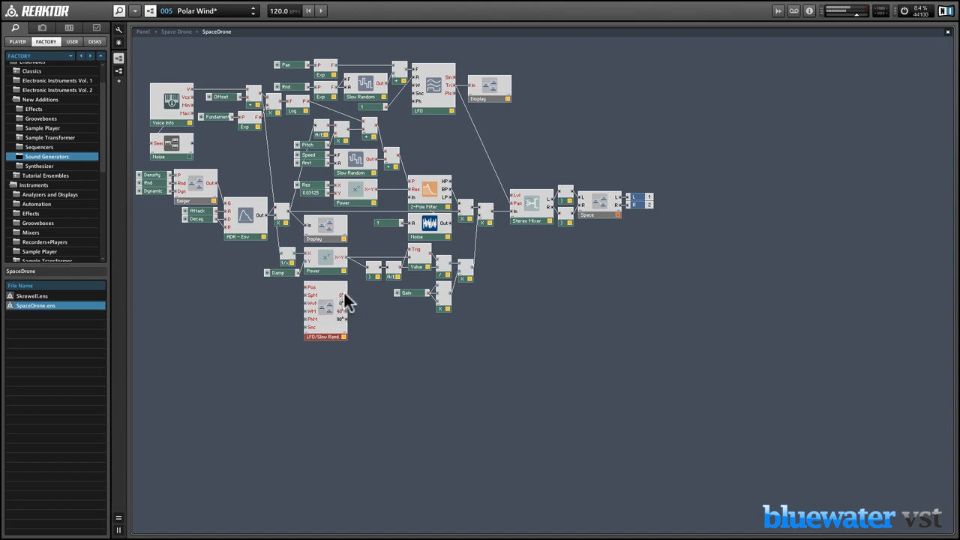
pyautogui.moveTo(316, 234)
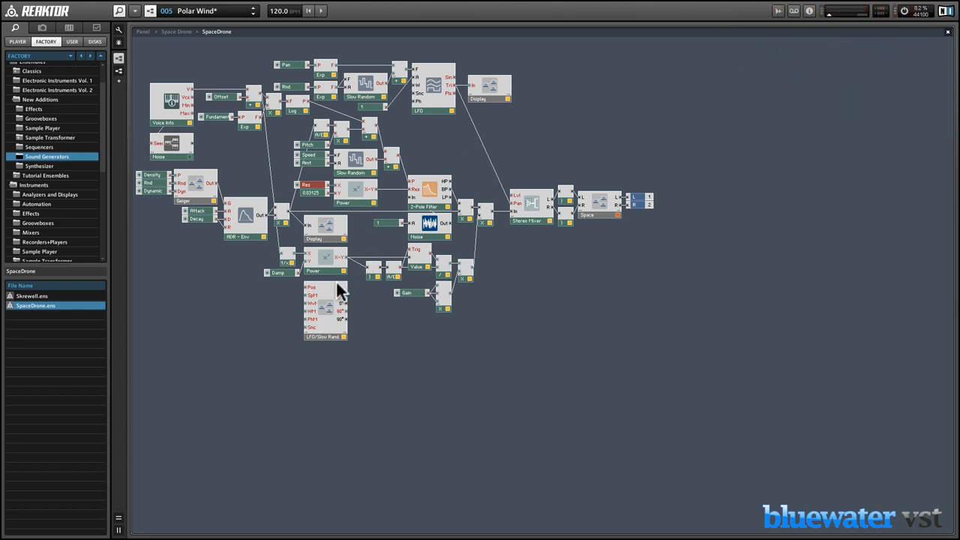
# Move the LFO/Slow Rand macro beside the filter and wire its output to the Res input
pyautogui.moveTo(325, 303); pyautogui.dragTo(296, 300)
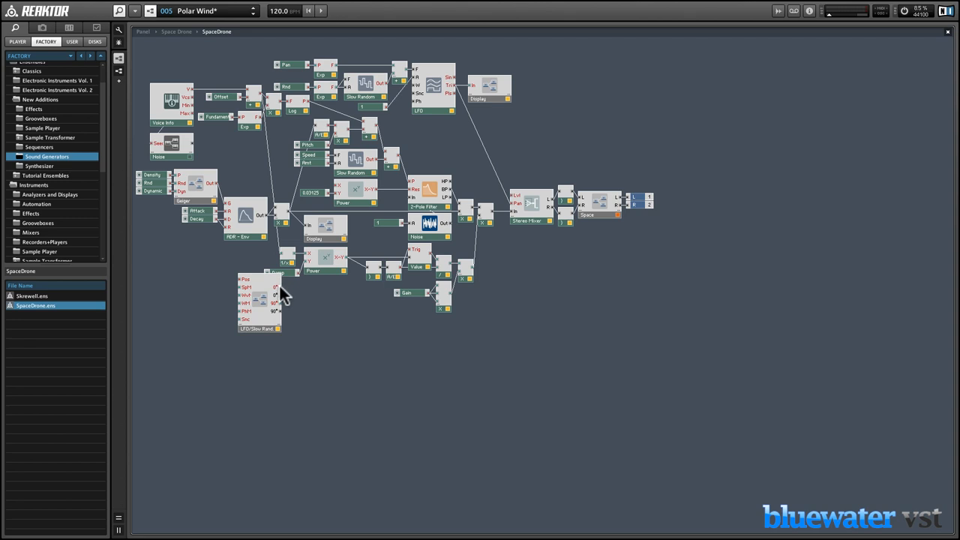
pyautogui.click(278, 291)
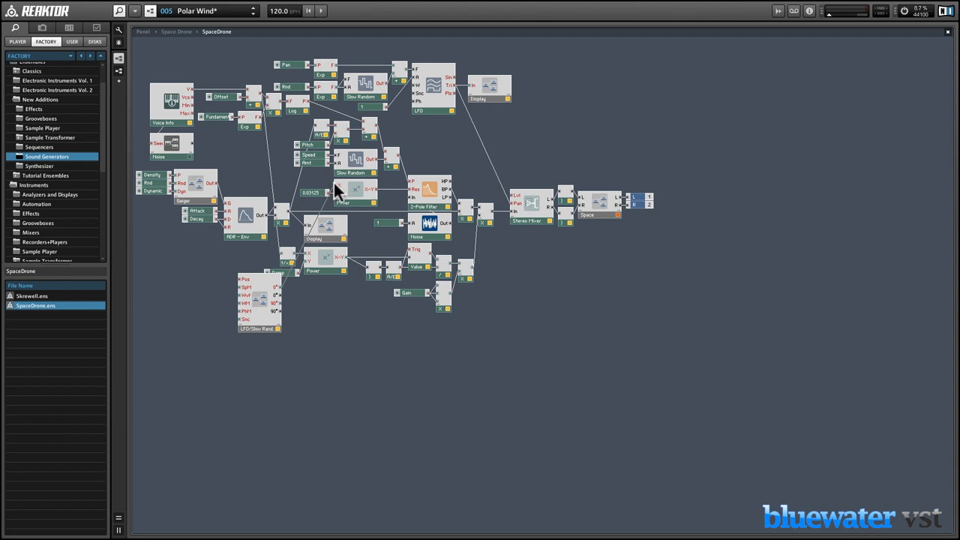
pyautogui.click(331, 186)
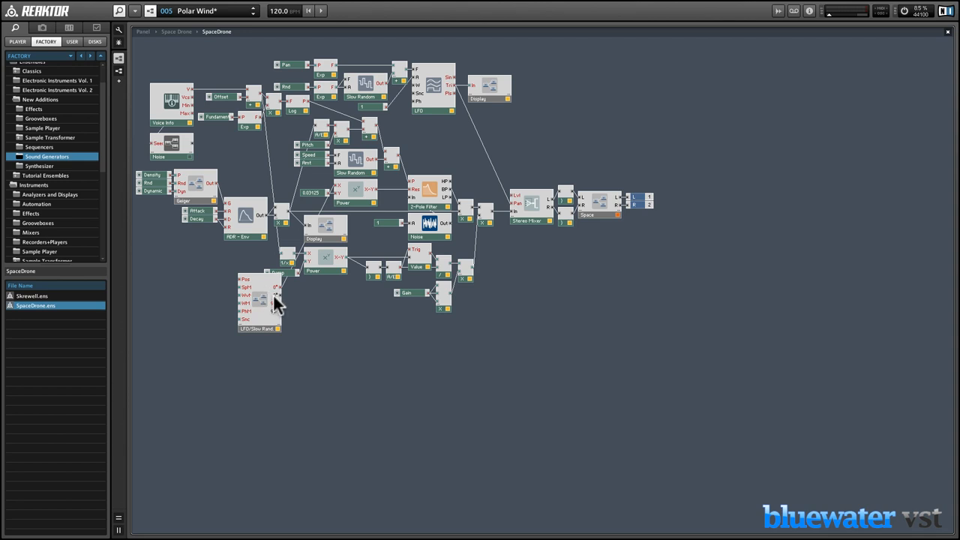
pyautogui.moveTo(345, 276)
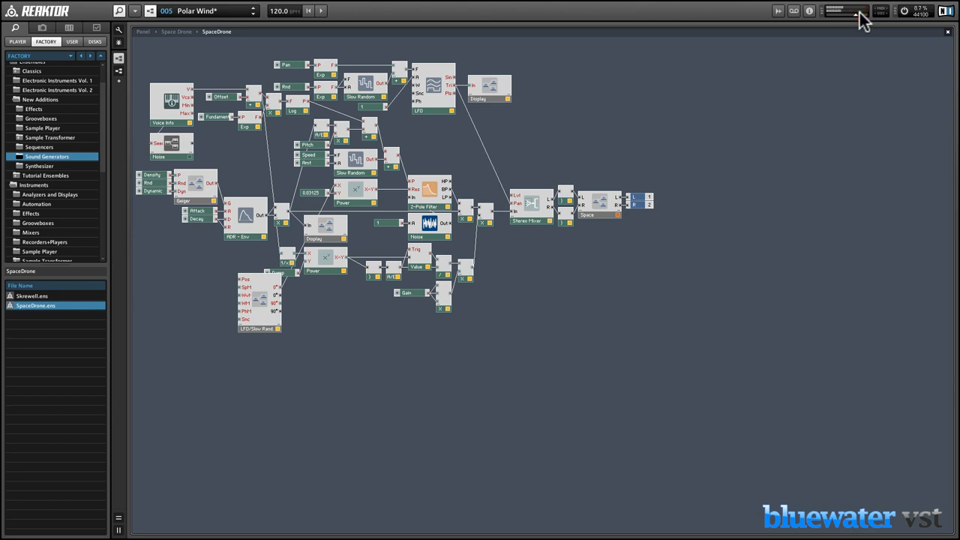
pyautogui.moveTo(459, 54)
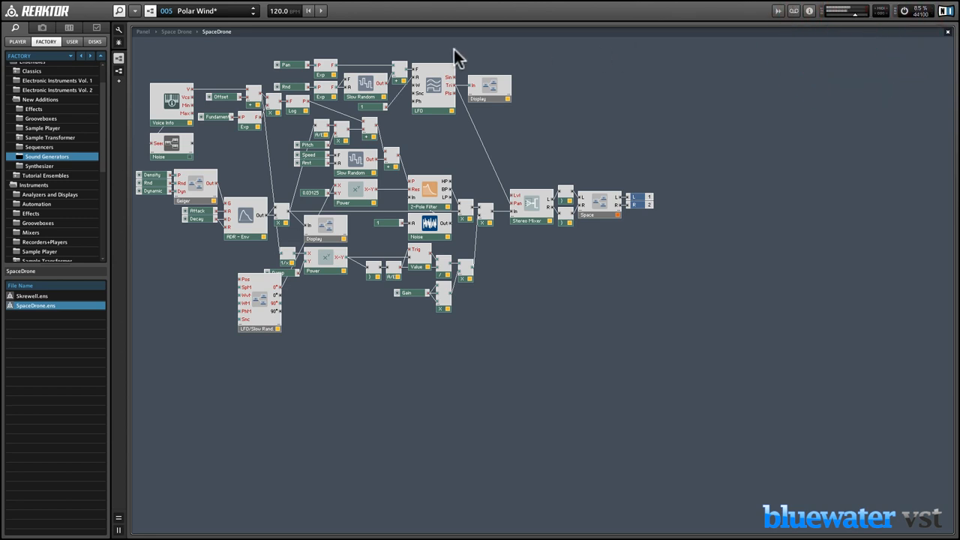
pyautogui.moveTo(142, 468)
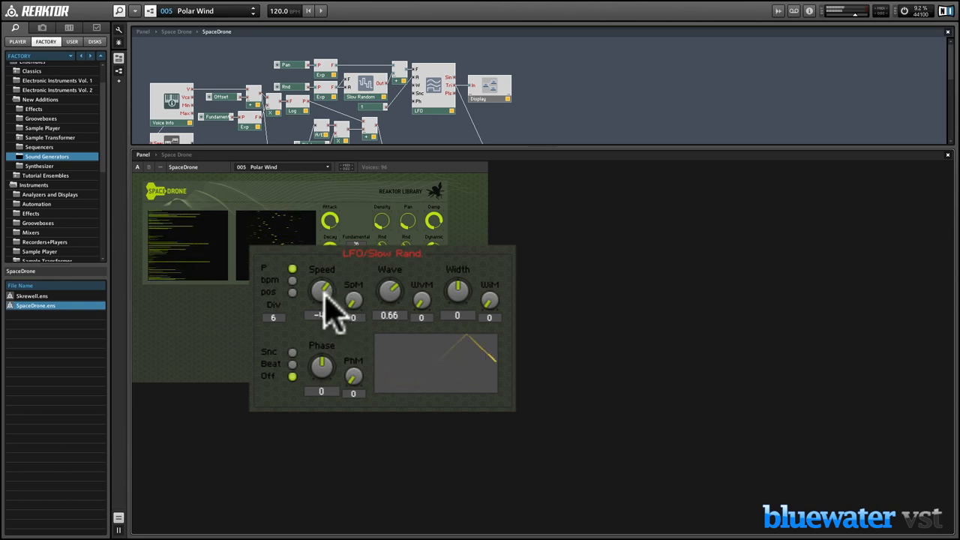
# Drag the LFO/Slow Rand Speed knob up then down, leaving Wave at 0.47
pyautogui.moveTo(321, 291); pyautogui.dragTo(320, 270)
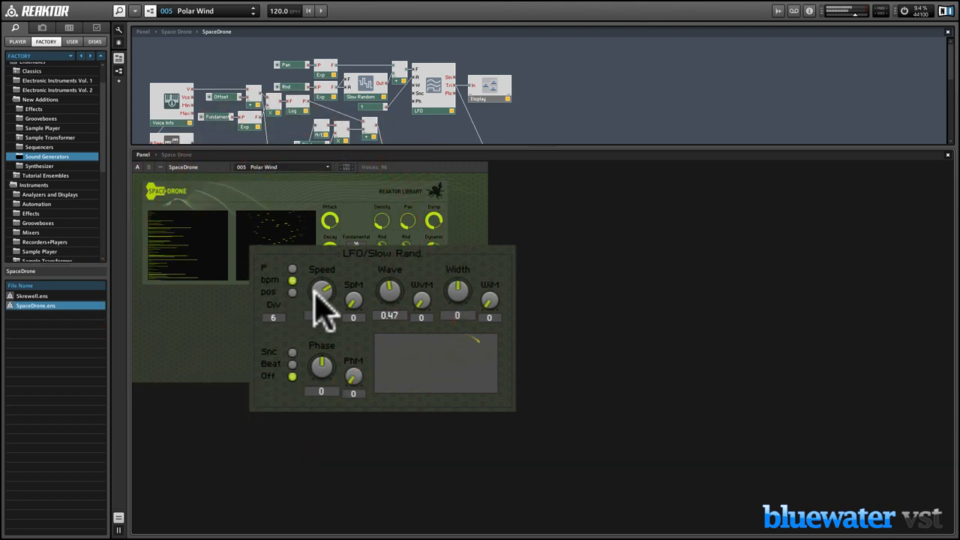
pyautogui.moveTo(321, 291); pyautogui.dragTo(321, 330)
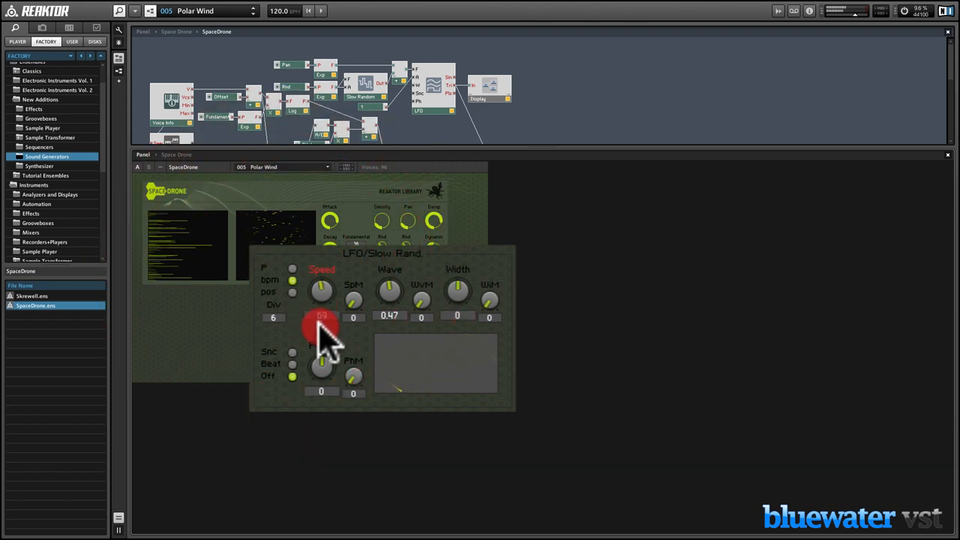